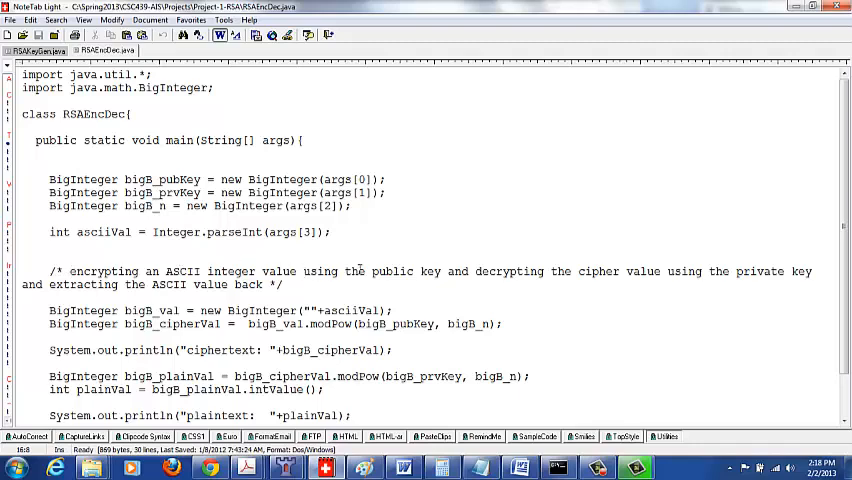
pyautogui.moveTo(648, 270)
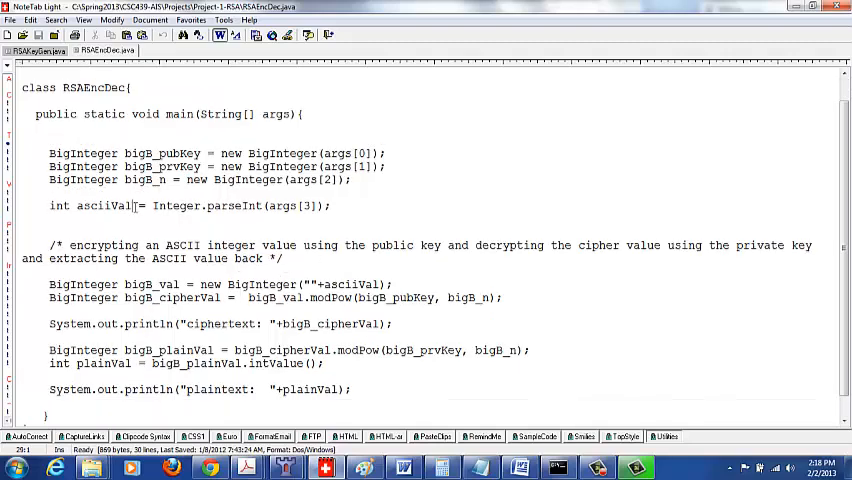
# Select the asciiVal variable name and a second identifier in the RSAEncDec.java source.
pyautogui.doubleClick(102, 204)
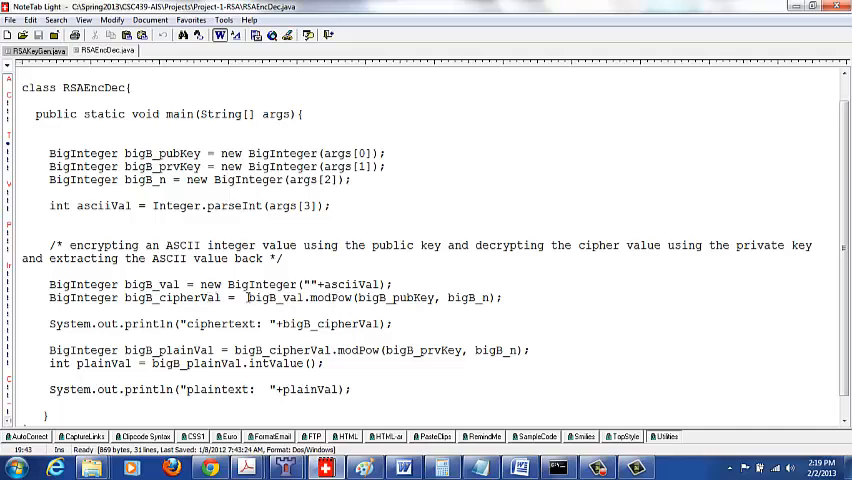
pyautogui.doubleClick(272, 296)
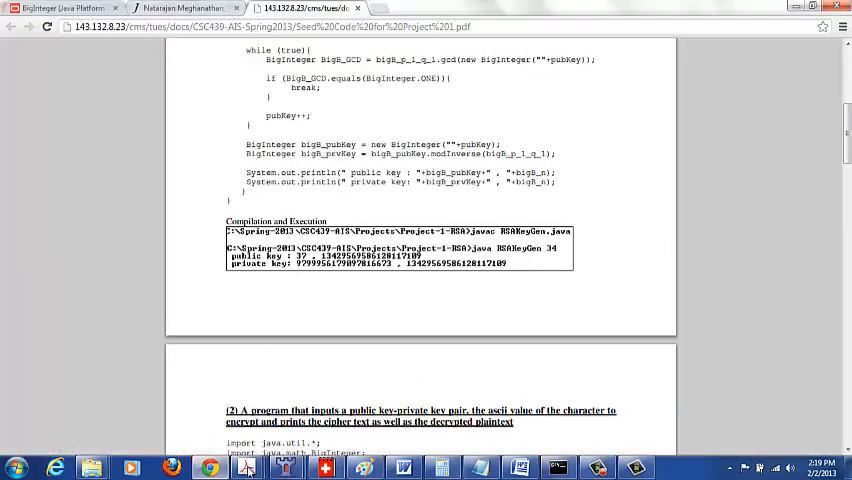
# Bring up the second RSA worked example slide showing 127^13 mod 391.
pyautogui.click(244, 468)
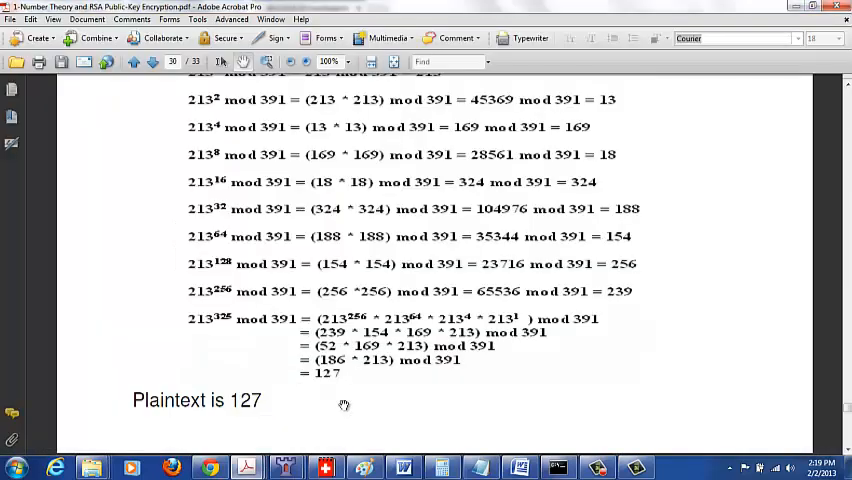
pyautogui.click(132, 60)
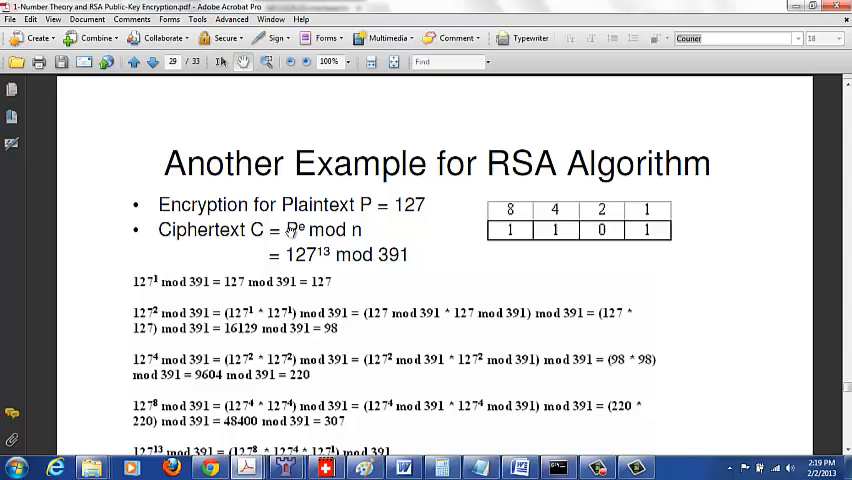
pyautogui.moveTo(322, 250)
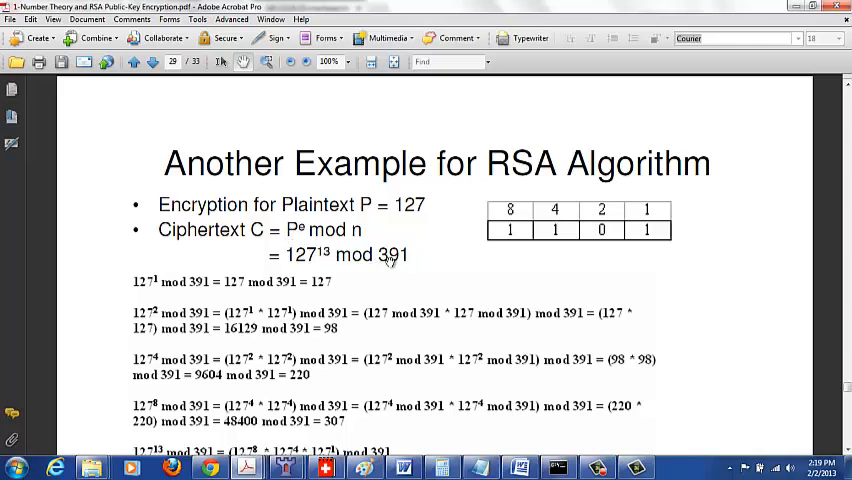
pyautogui.moveTo(428, 428)
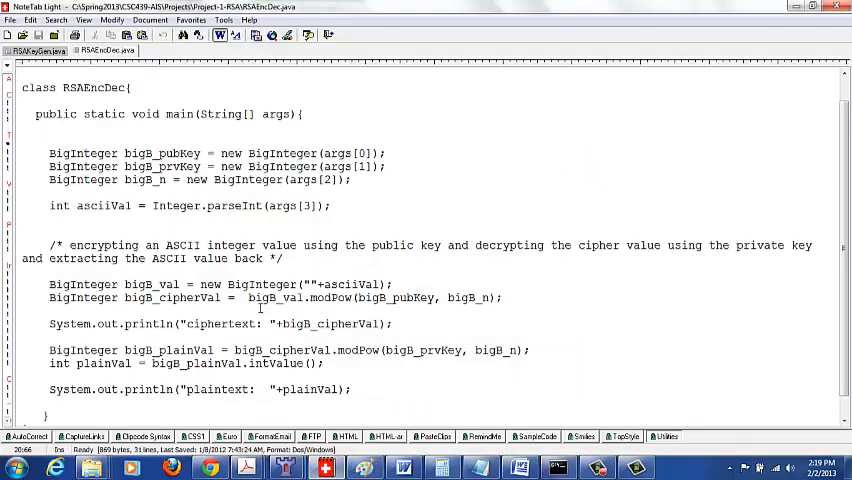
pyautogui.doubleClick(264, 296)
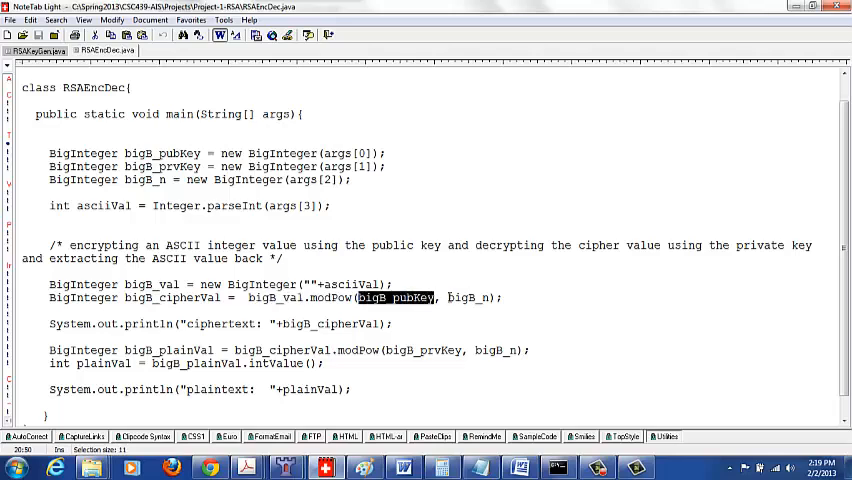
pyautogui.doubleClick(466, 296)
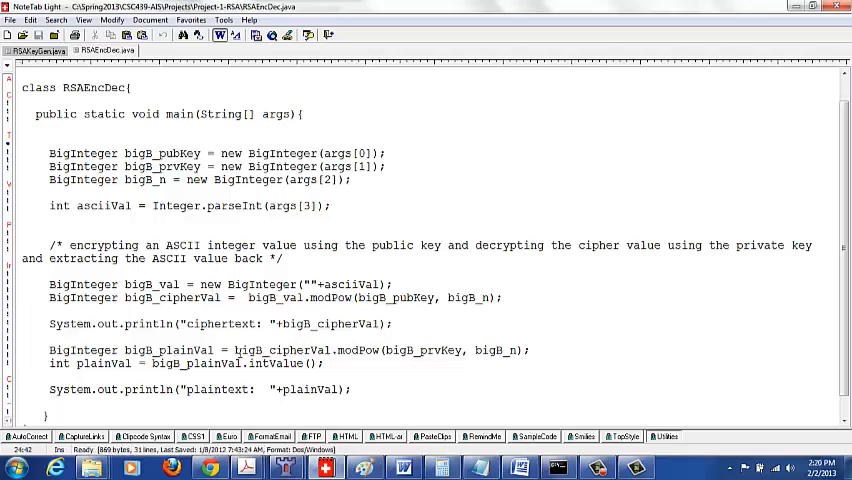
pyautogui.doubleClick(282, 348)
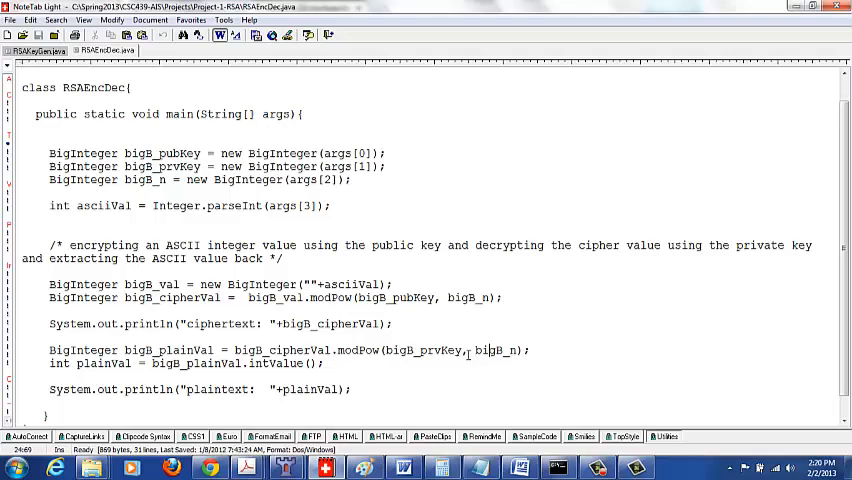
pyautogui.doubleClick(168, 350)
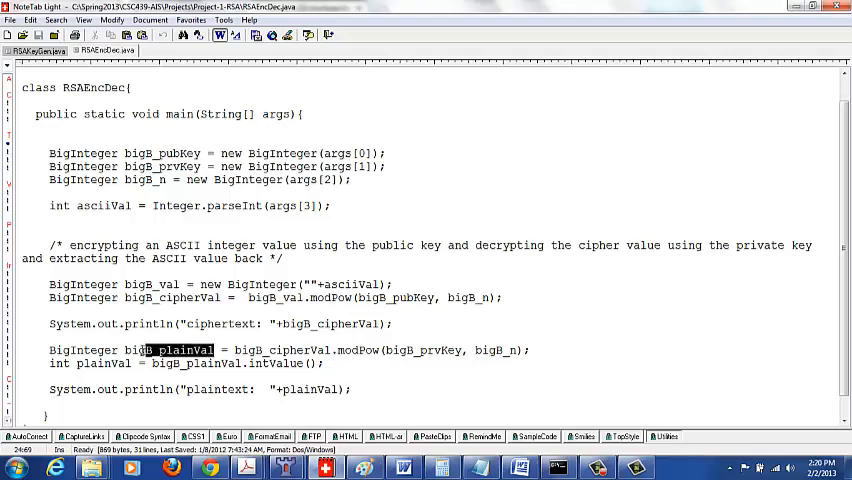
pyautogui.doubleClick(168, 350)
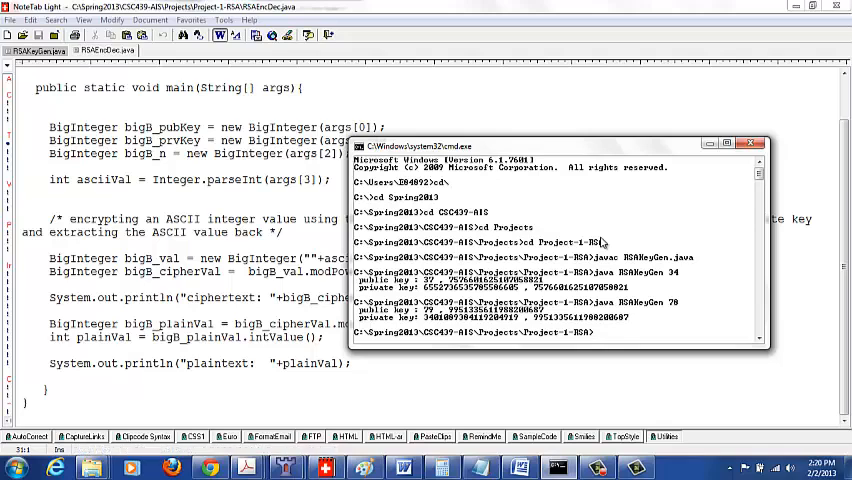
# Enter 'javac RSAEncDec.java', checking the class name against the NoteTab source, and compile it.
pyautogui.write('jav')
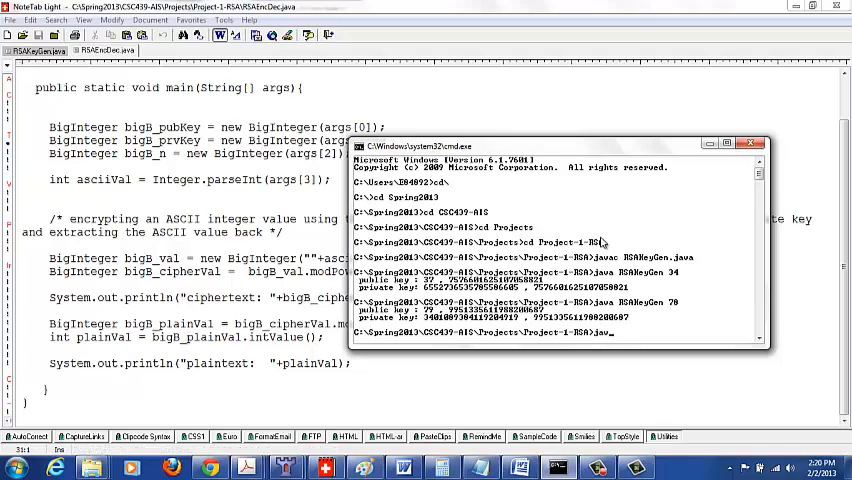
pyautogui.write('javac RSA')
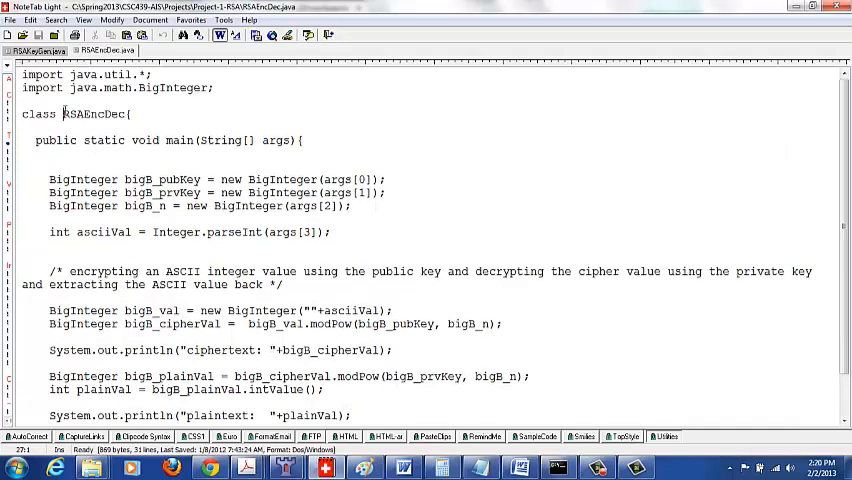
pyautogui.doubleClick(92, 114)
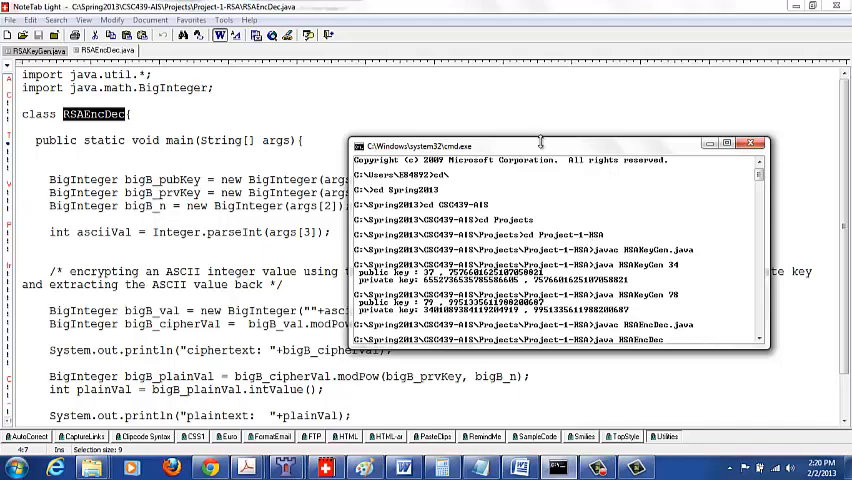
pyautogui.moveTo(584, 148)
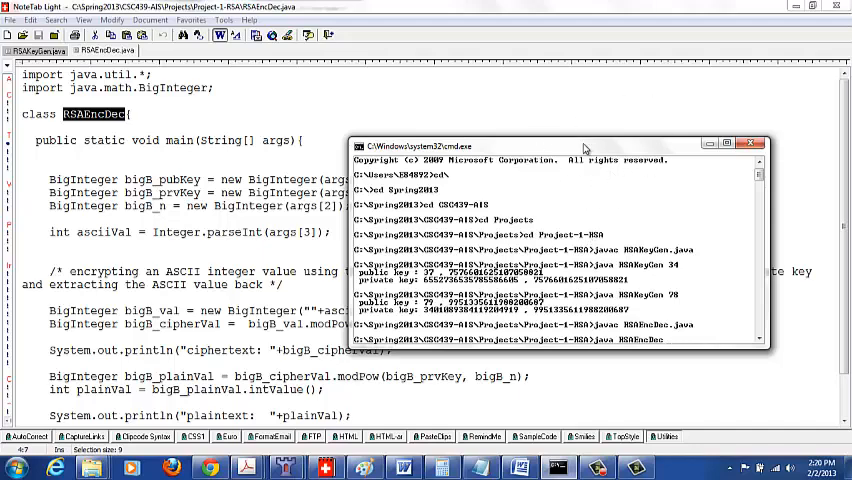
pyautogui.moveTo(584, 146); pyautogui.dragTo(564, 232)
pyautogui.write(' 37')
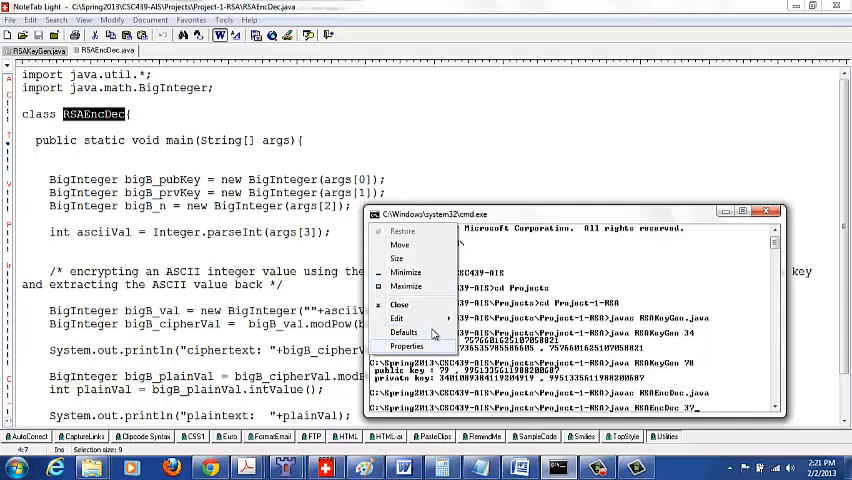
# Paste the generated key values and modulus into the 'java RSAEncDec' command and run it with plaintext 127.
pyautogui.click(396, 318)
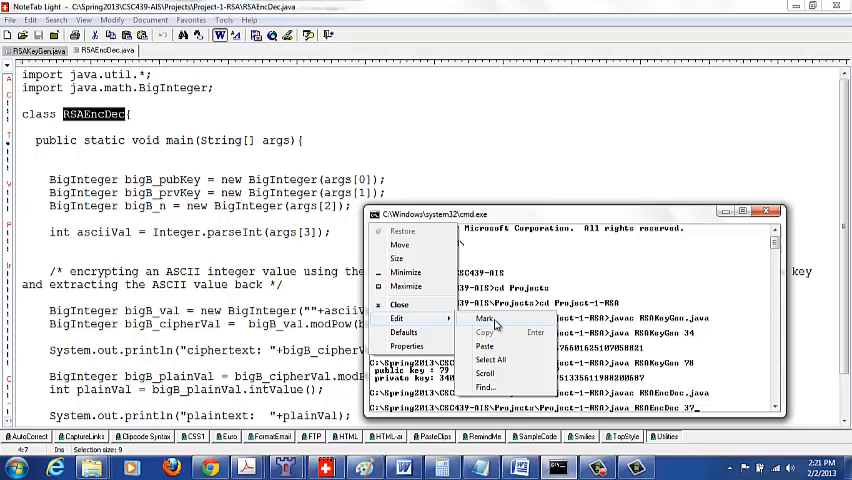
pyautogui.click(484, 318)
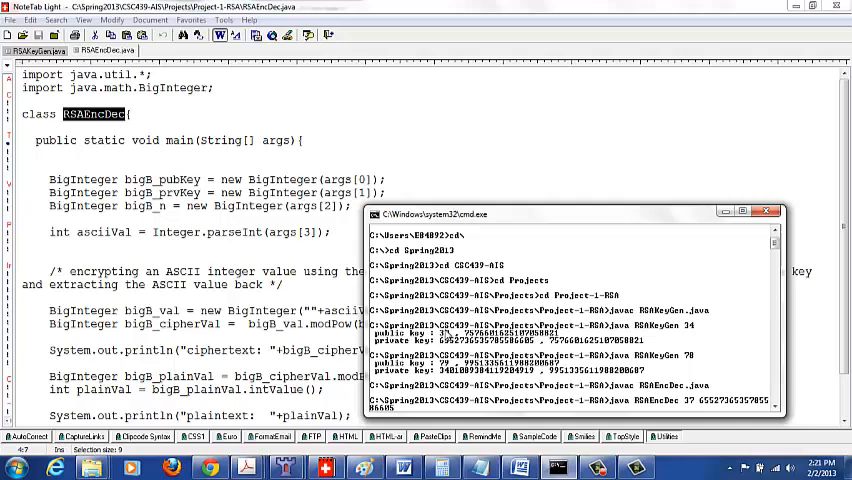
pyautogui.rightClick(450, 212)
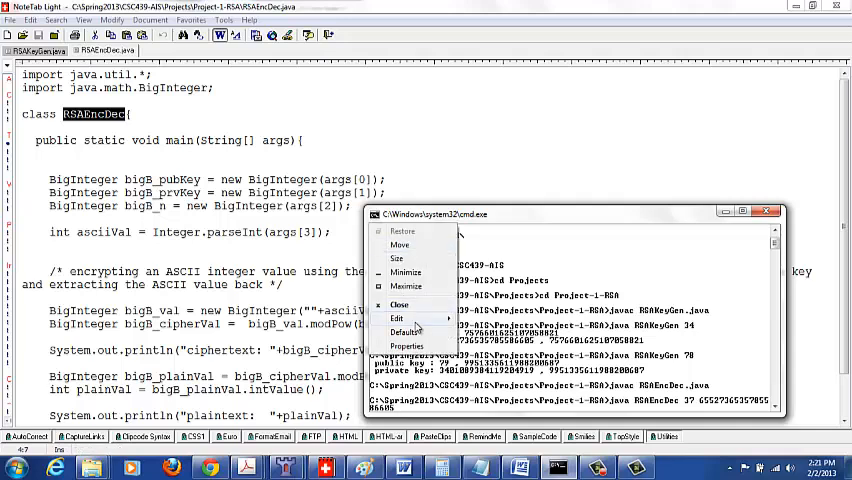
pyautogui.click(396, 318)
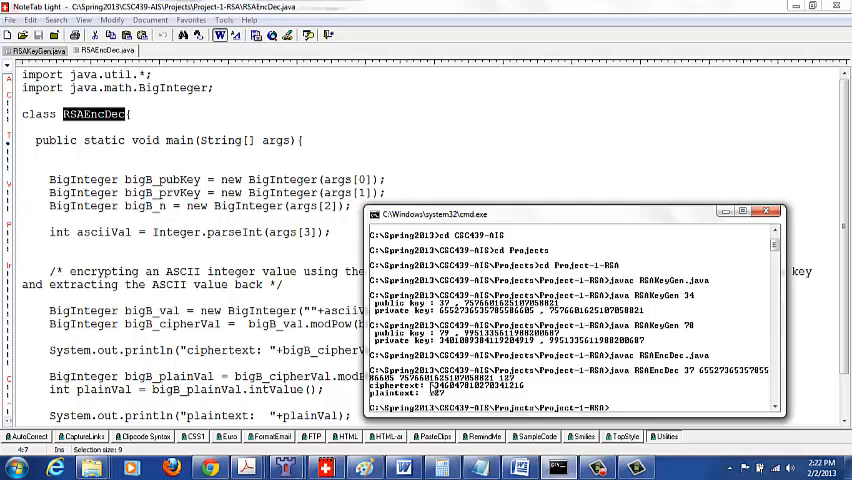
pyautogui.moveTo(524, 370)
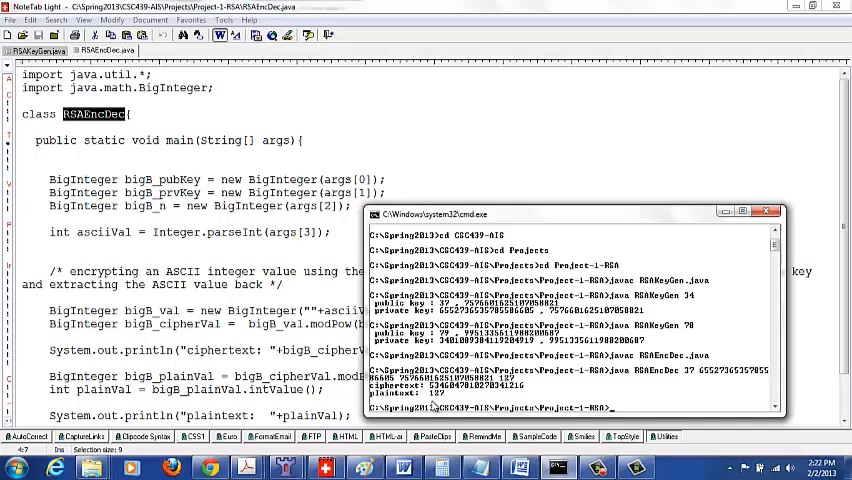
pyautogui.moveTo(500, 396)
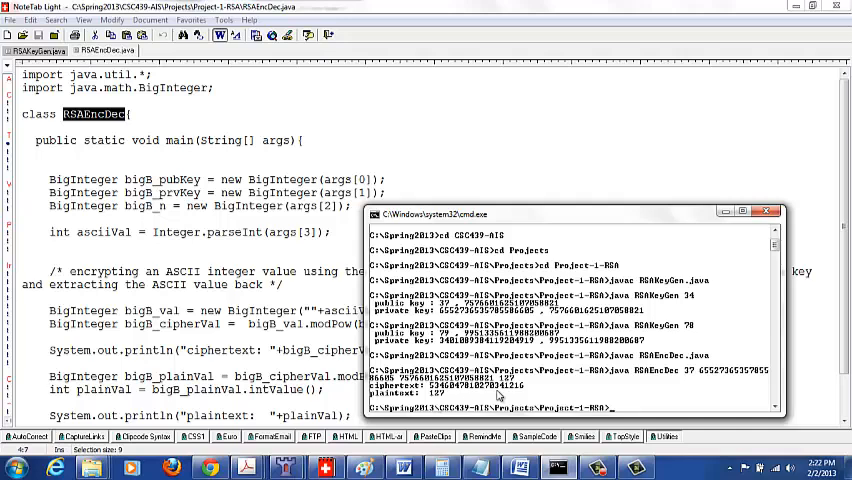